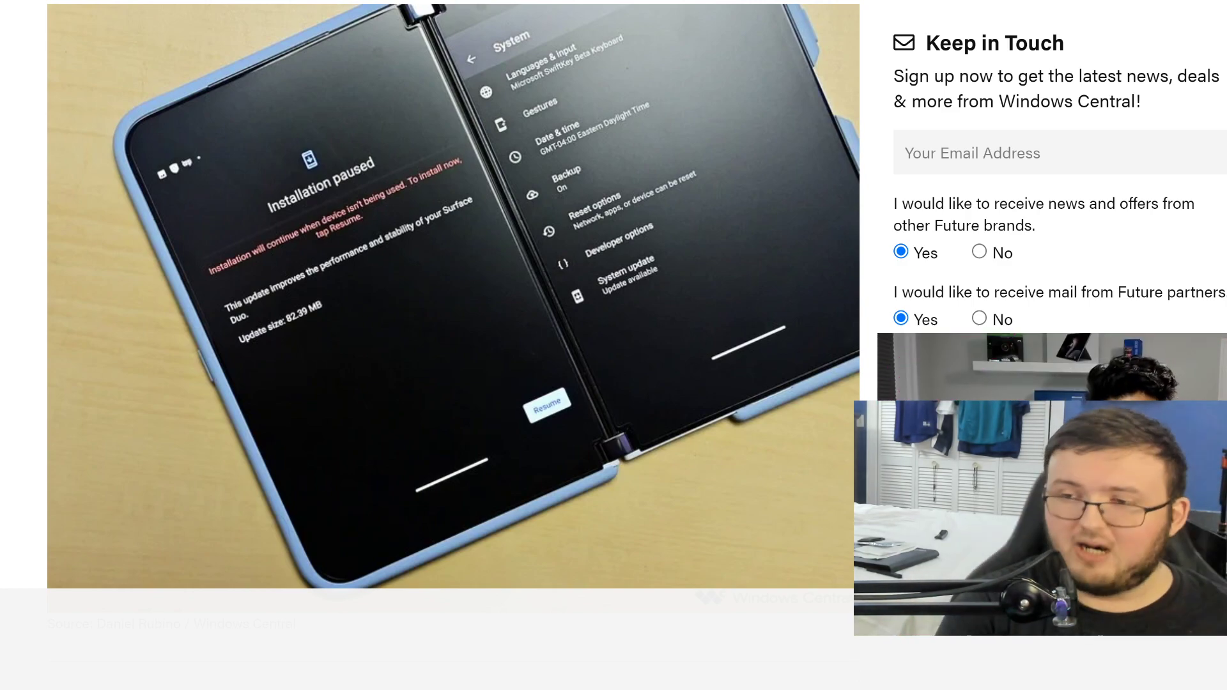
pyautogui.scroll(-3)
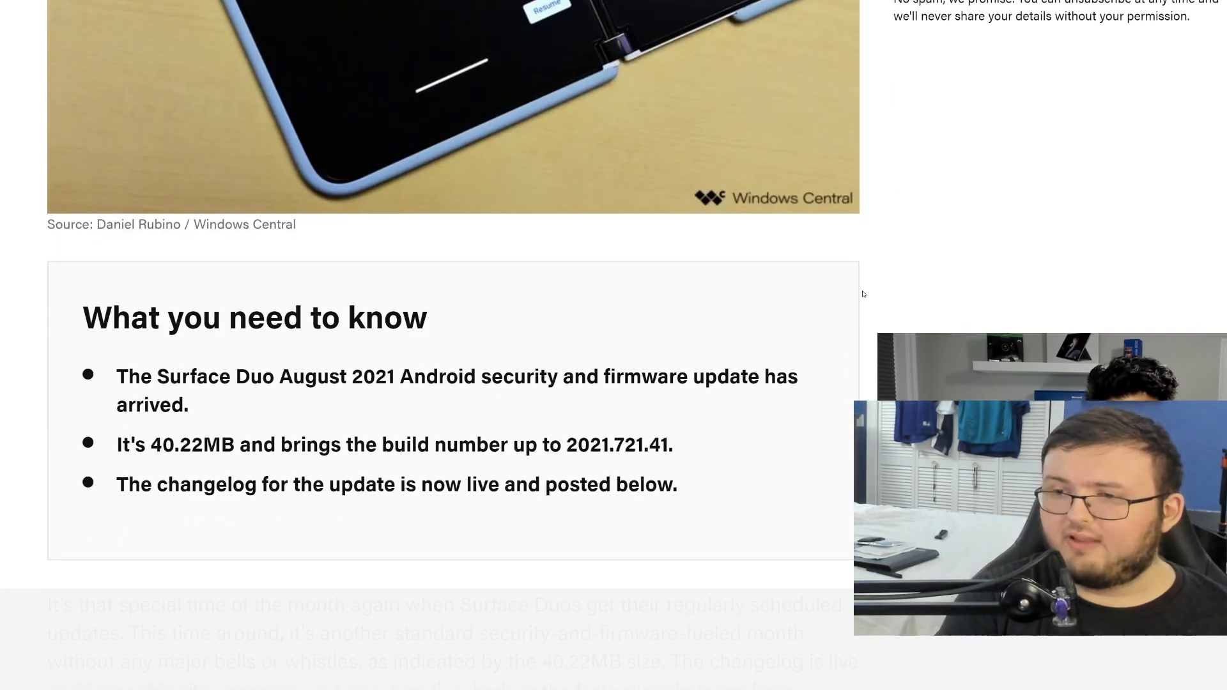
pyautogui.scroll(-3)
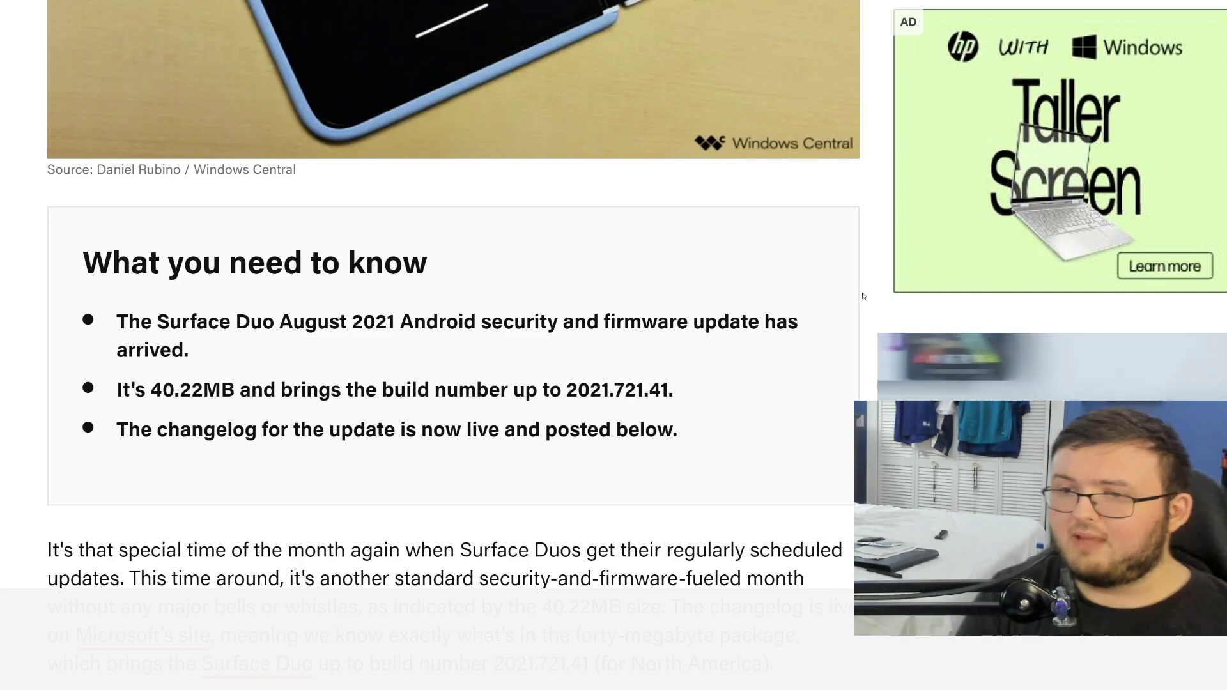
pyautogui.scroll(-3)
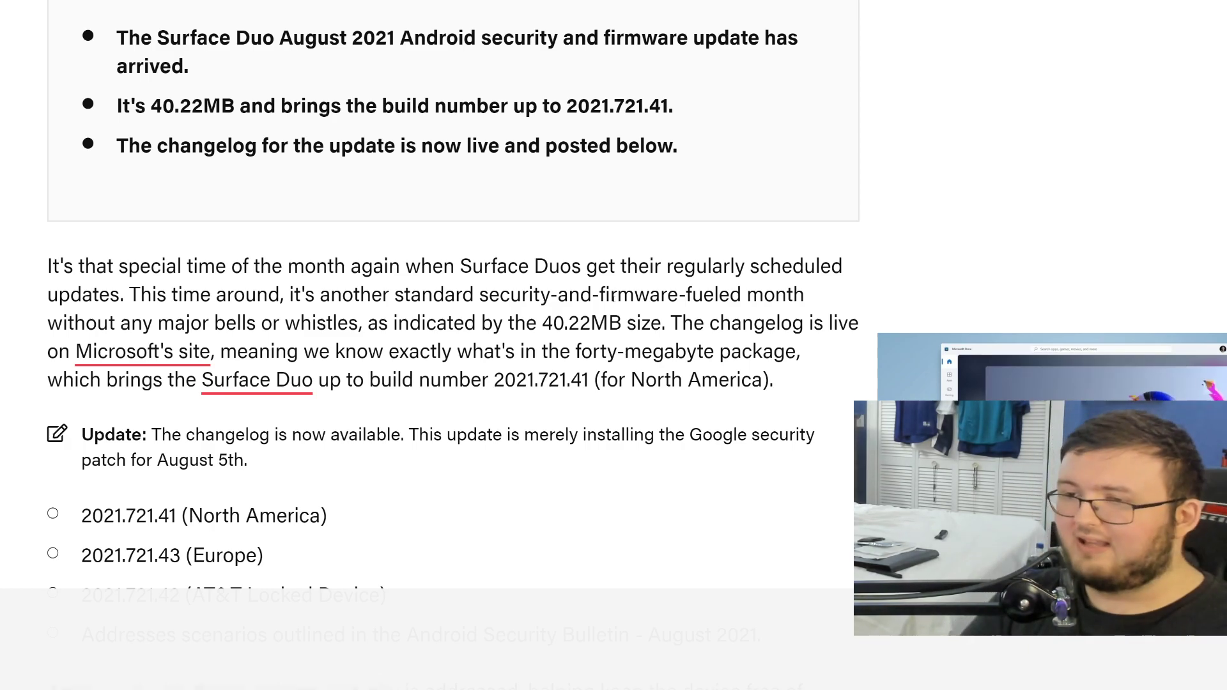
pyautogui.scroll(-3)
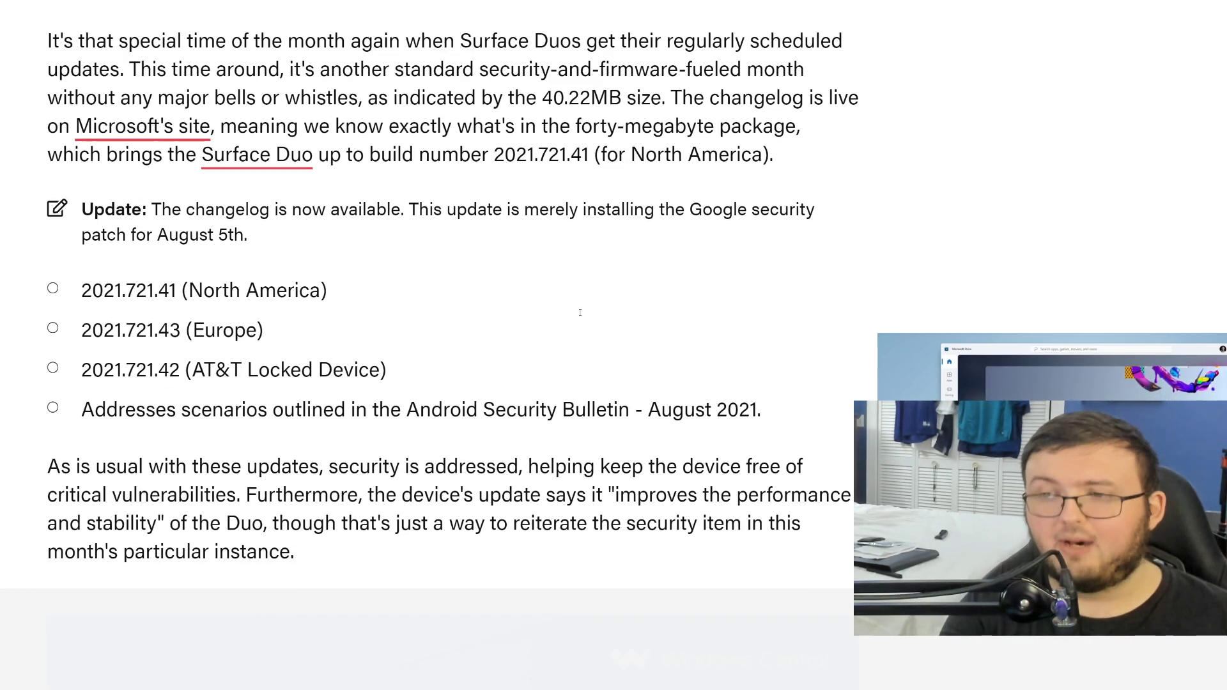
pyautogui.scroll(-3)
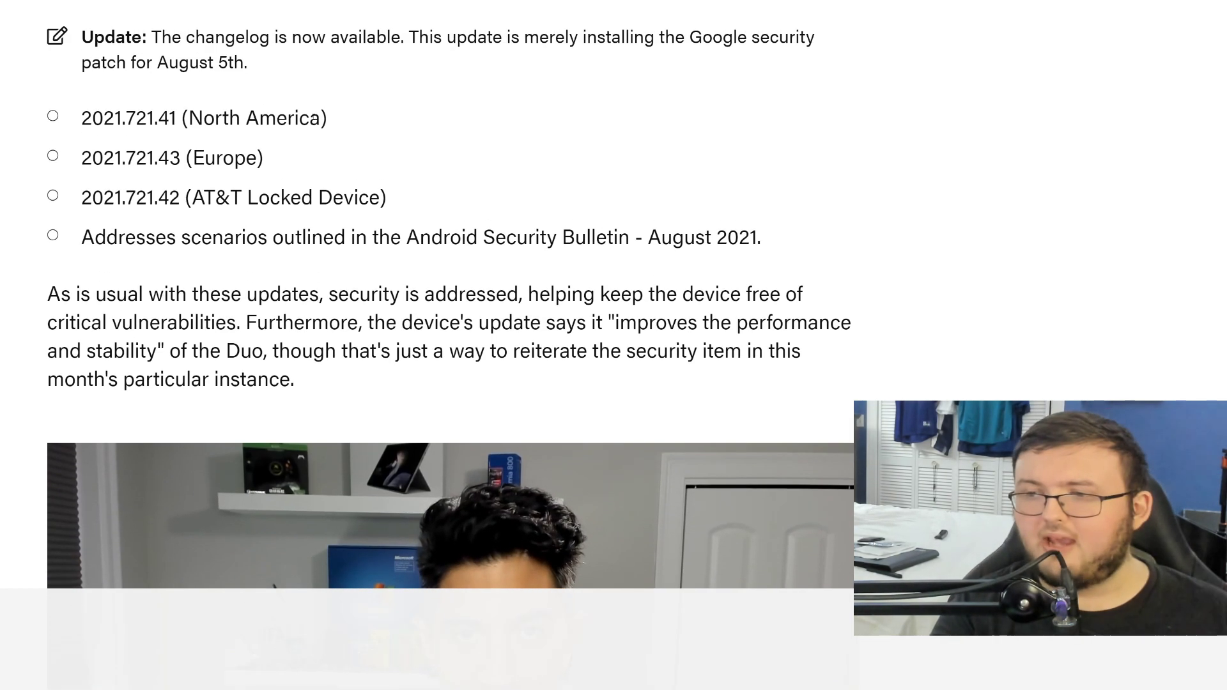
pyautogui.scroll(3)
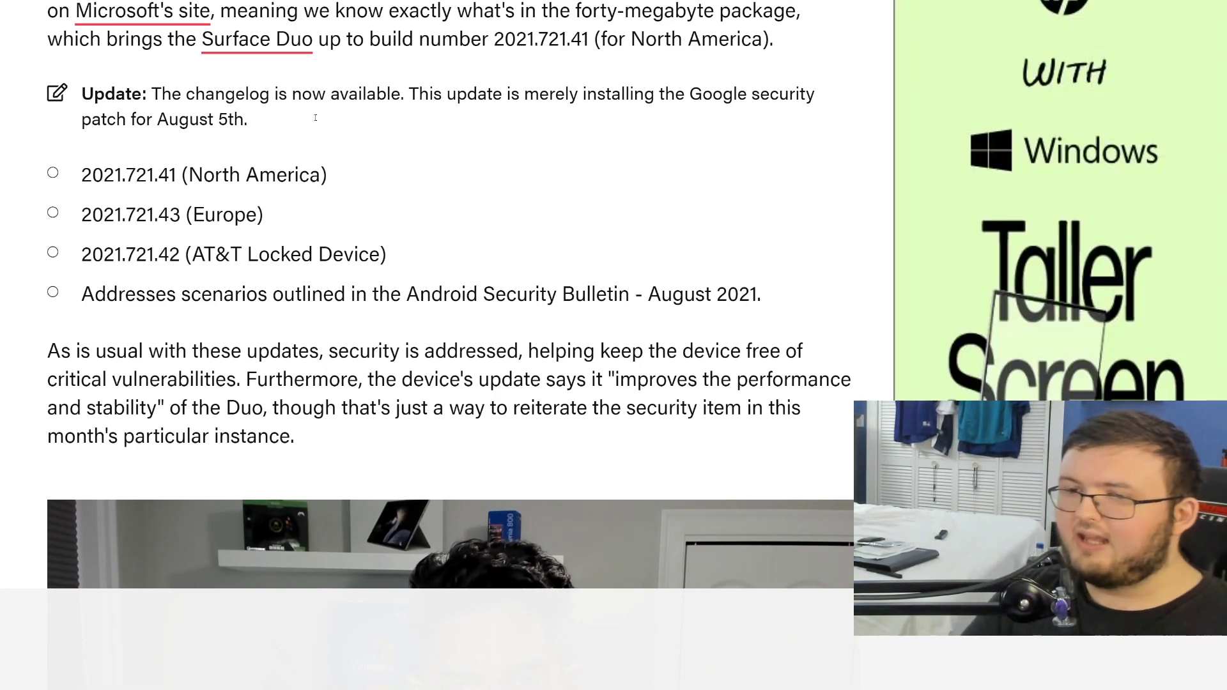
pyautogui.scroll(3)
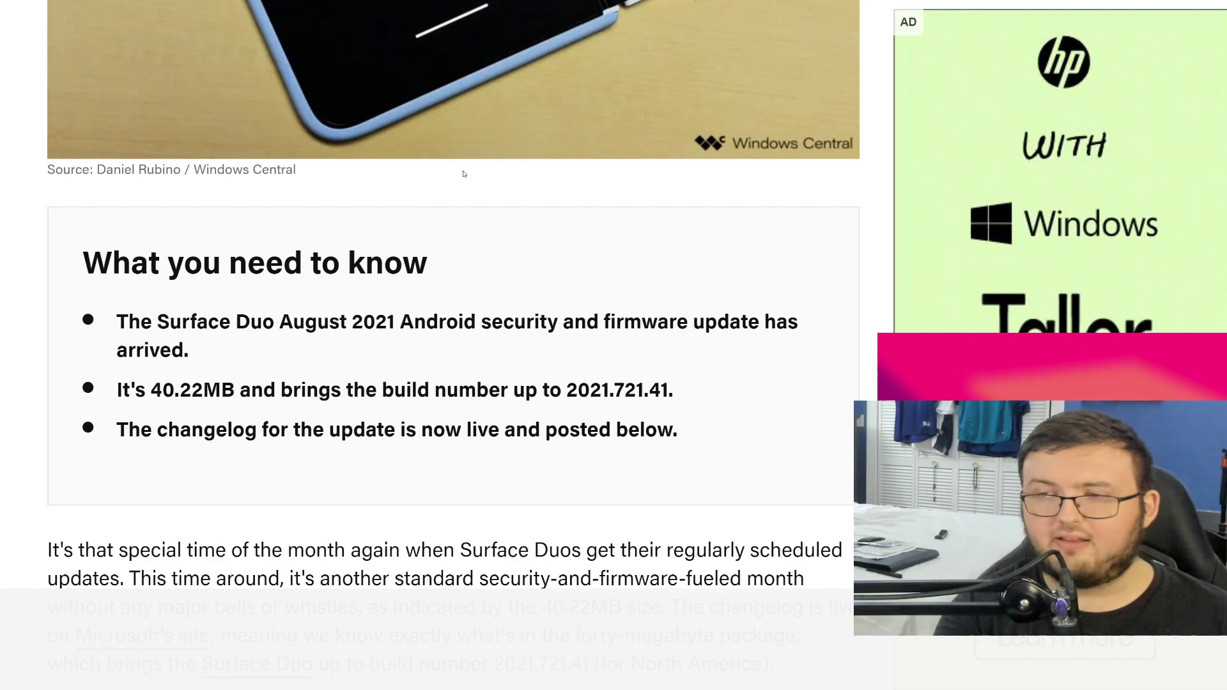
pyautogui.scroll(3)
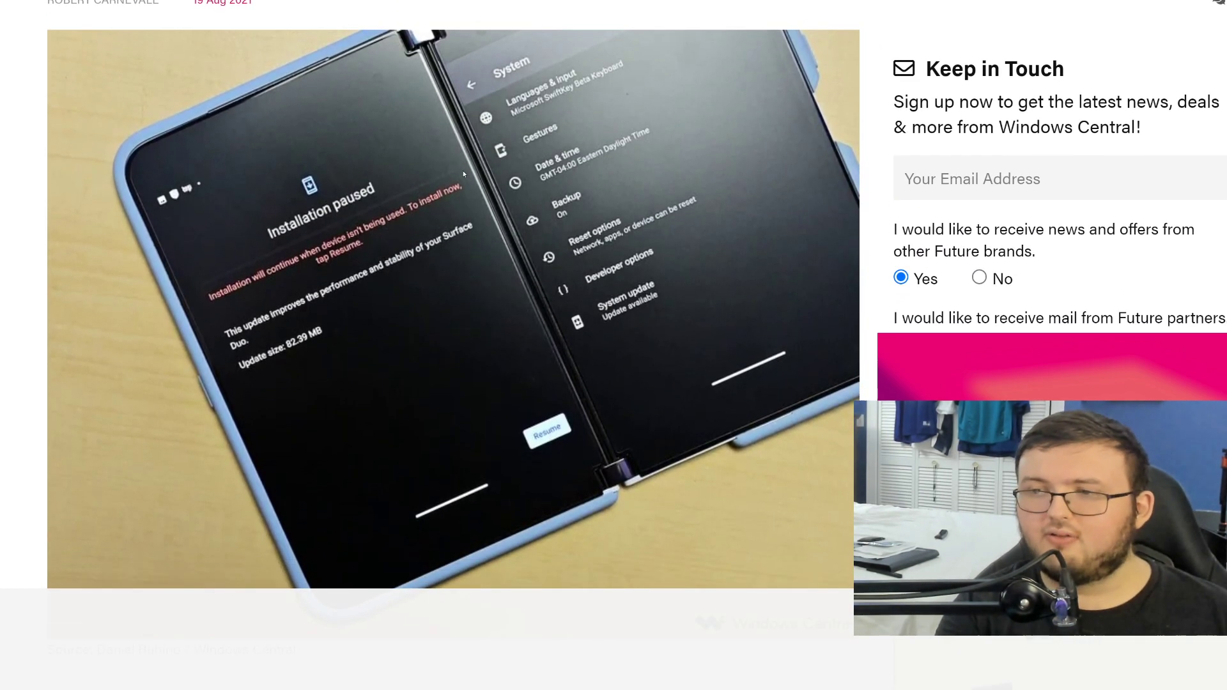